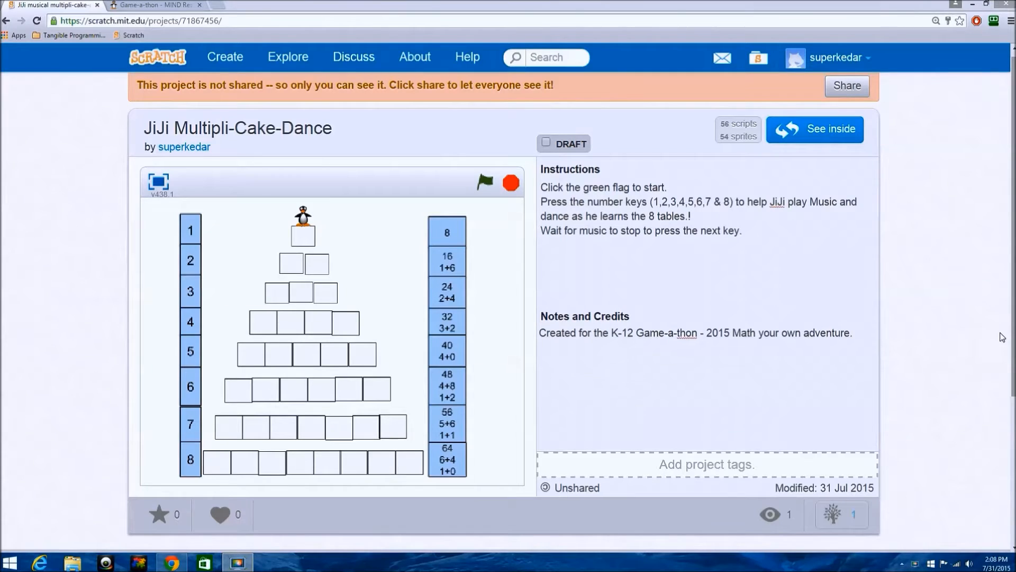
Start the JiJi multiplication cake game from the stage
left_click(236, 128)
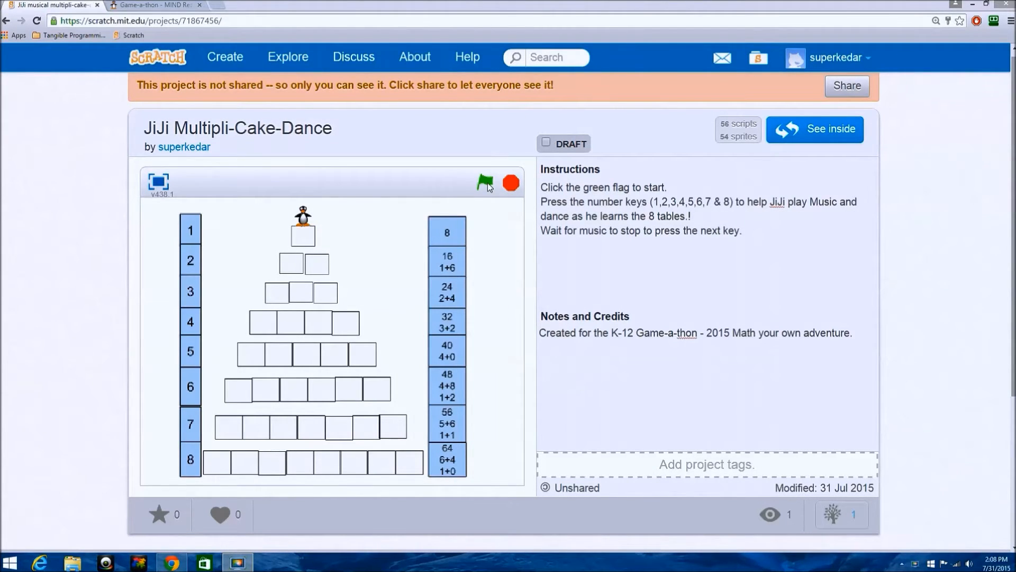
mouse_move(502, 261)
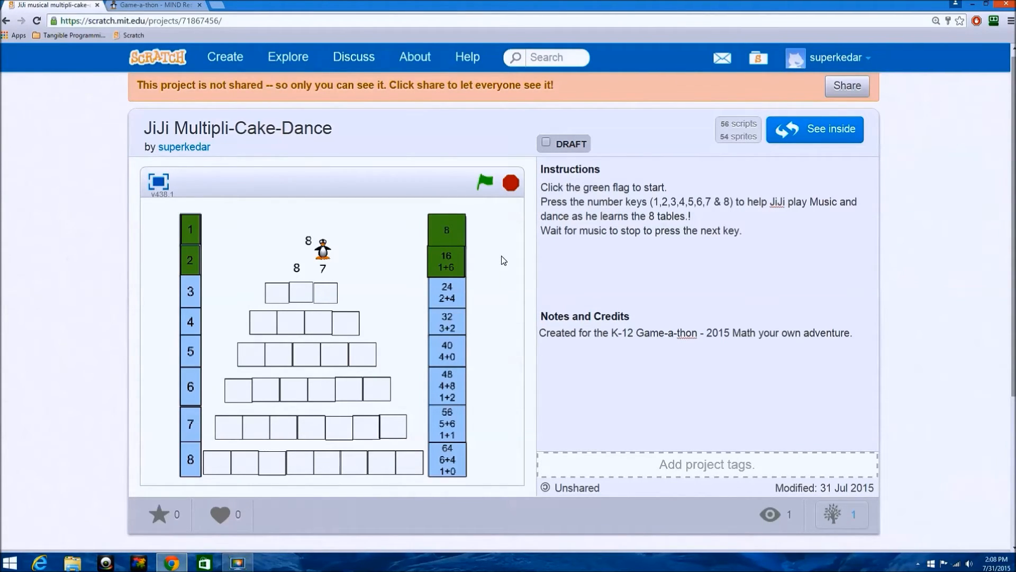
Press 6 so JiJi fills cake row 6 with digits 8 to 3, answer 48
key("6")
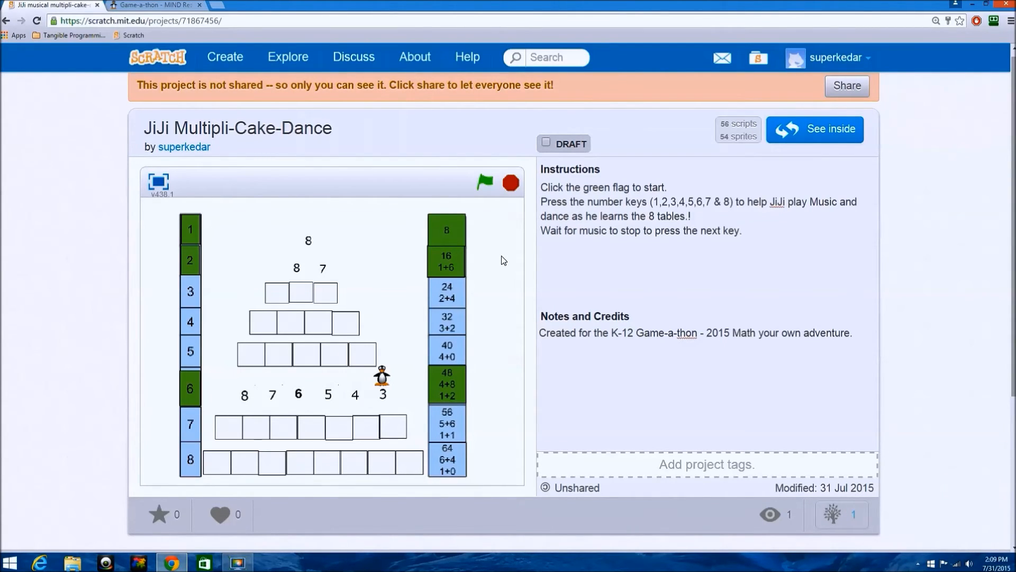
Open the project editor to view a digit sprite's key-press script
left_click(831, 129)
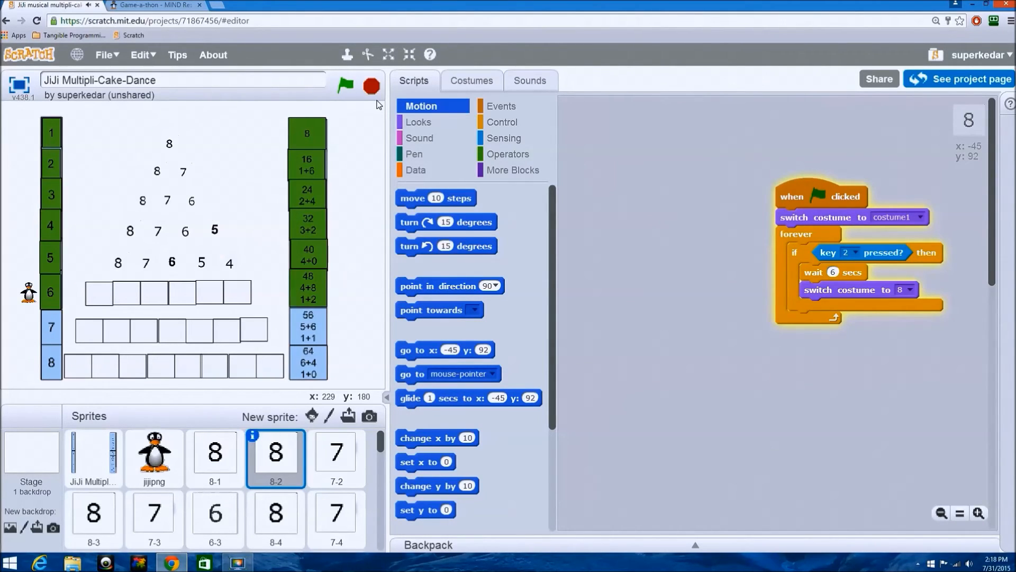
left_click(345, 84)
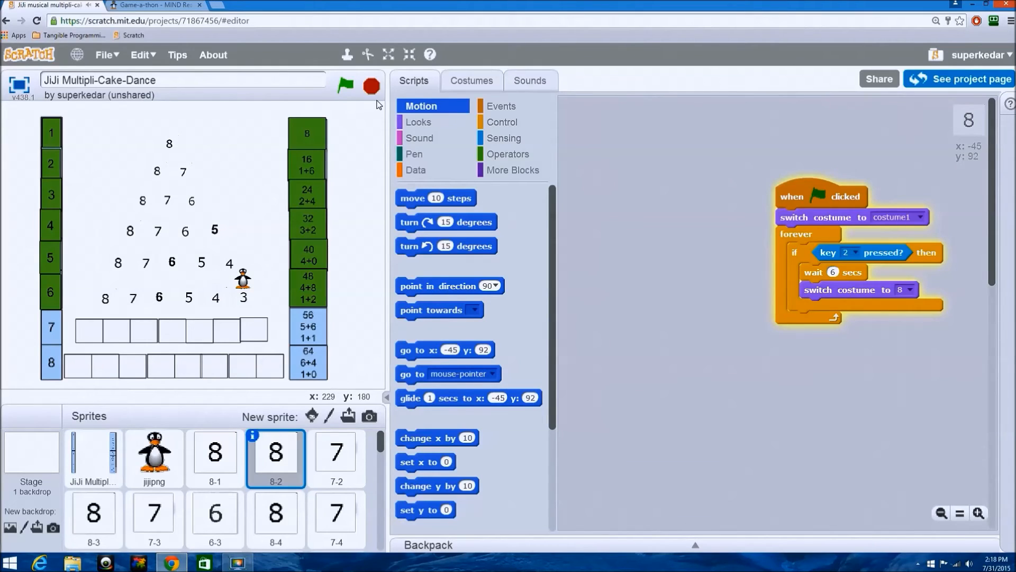